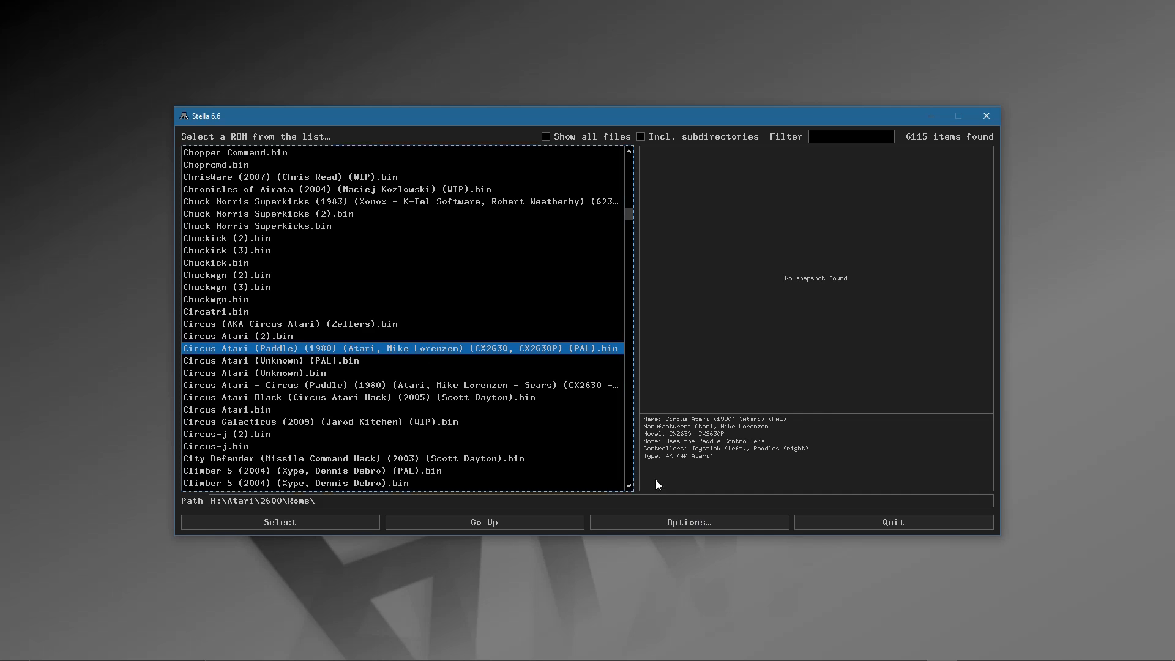
- Set the left controller port of Circus Atari (Paddle) PAL to Paddles in Game Properties
click(688, 521)
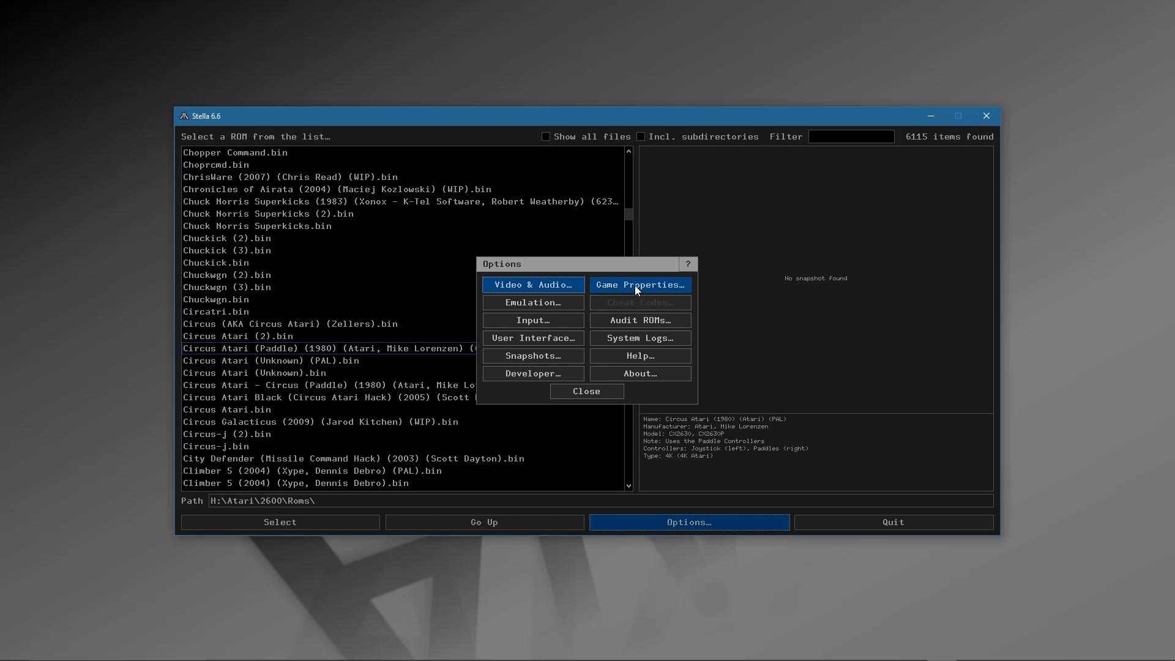
click(639, 285)
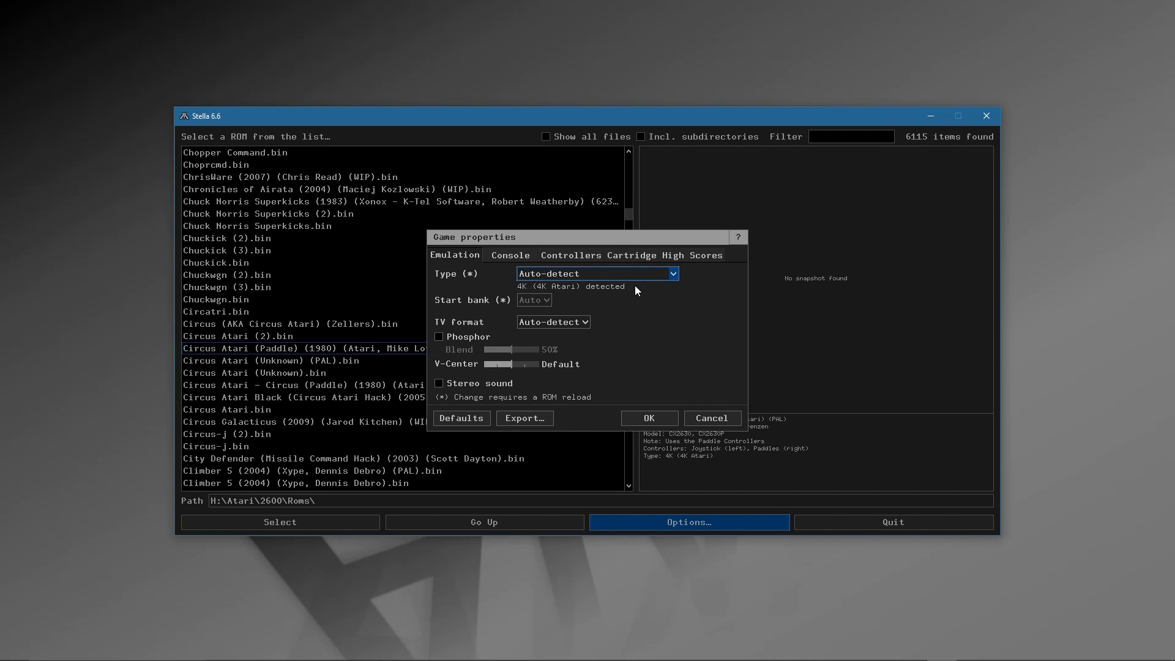
click(571, 255)
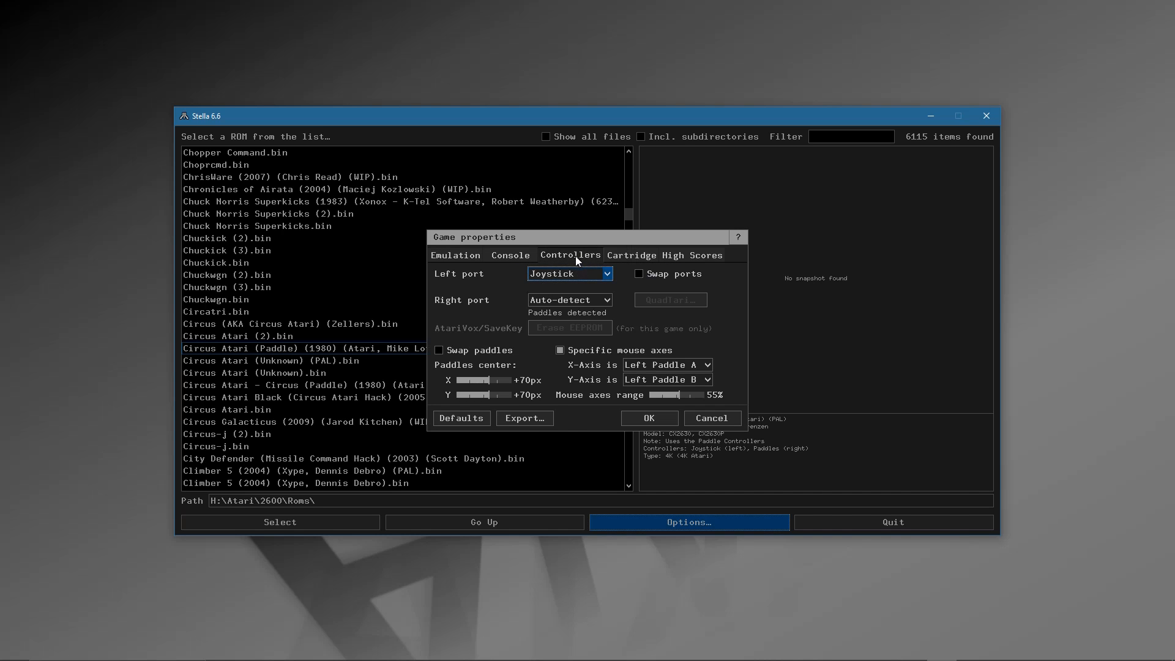
click(568, 274)
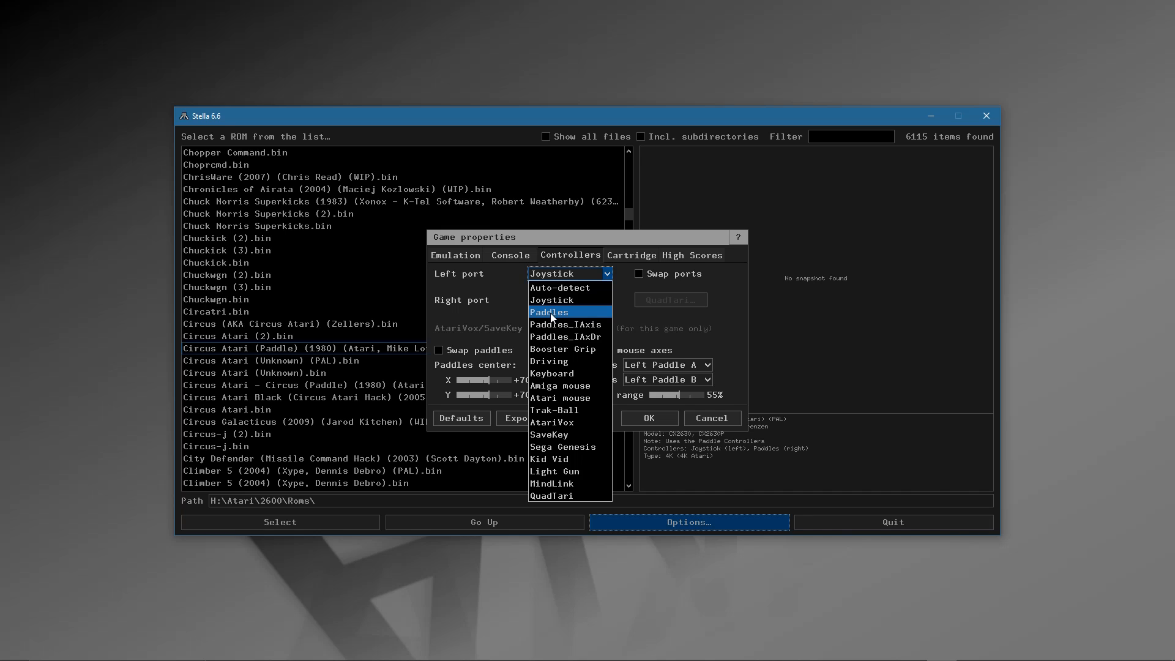
click(550, 312)
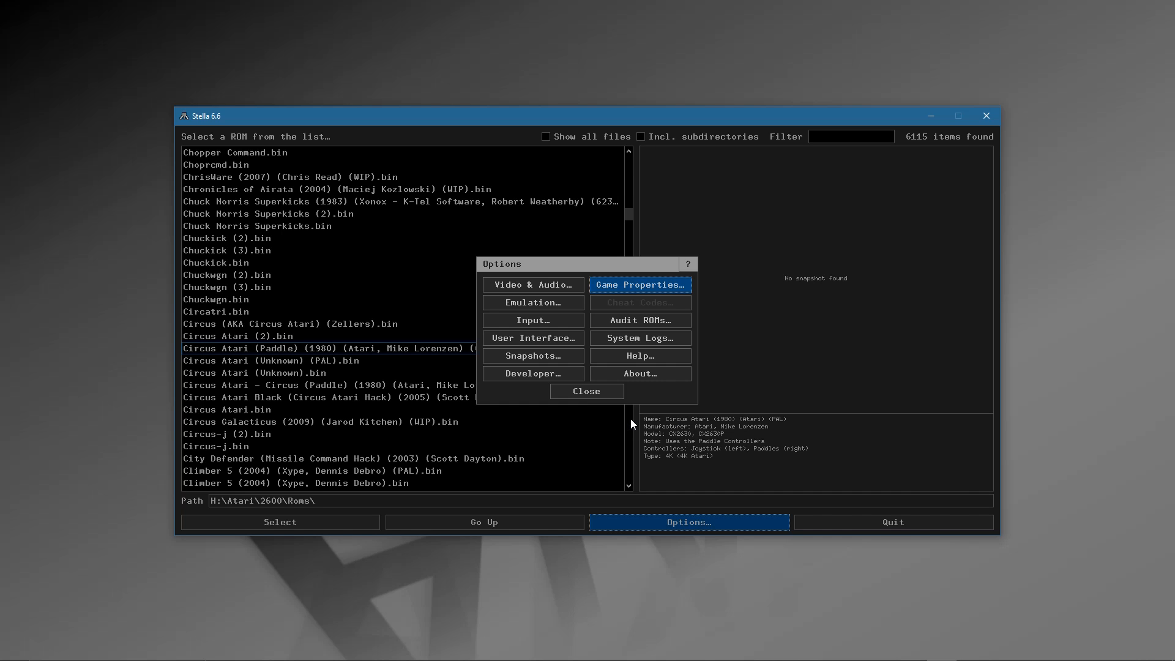
click(531, 320)
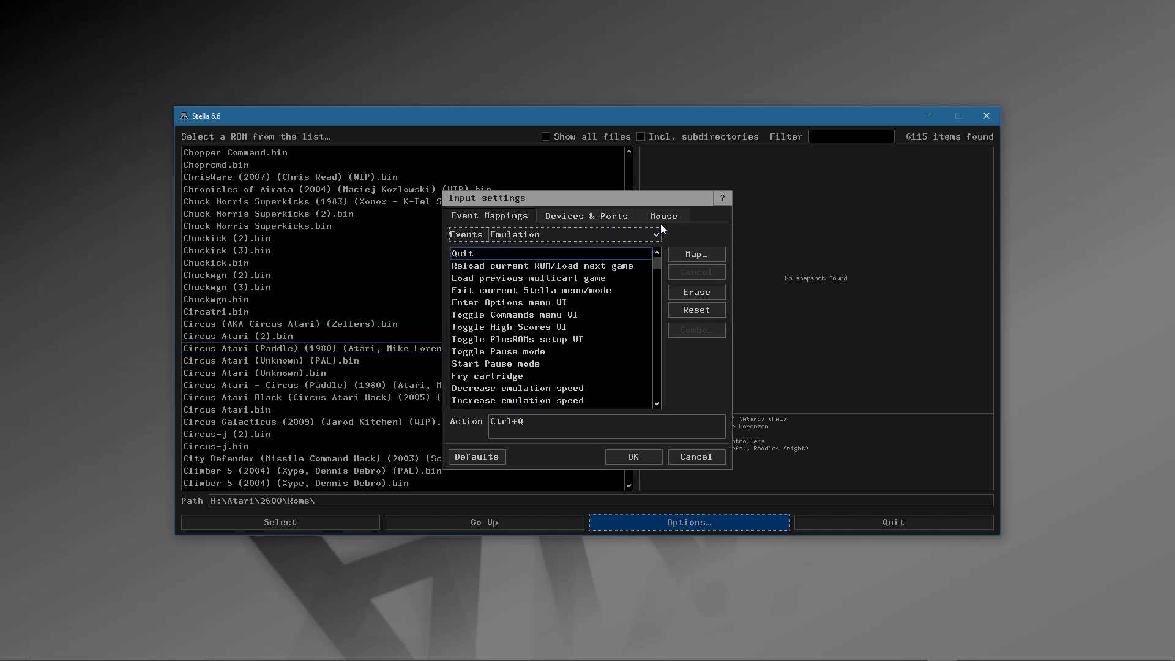
click(662, 216)
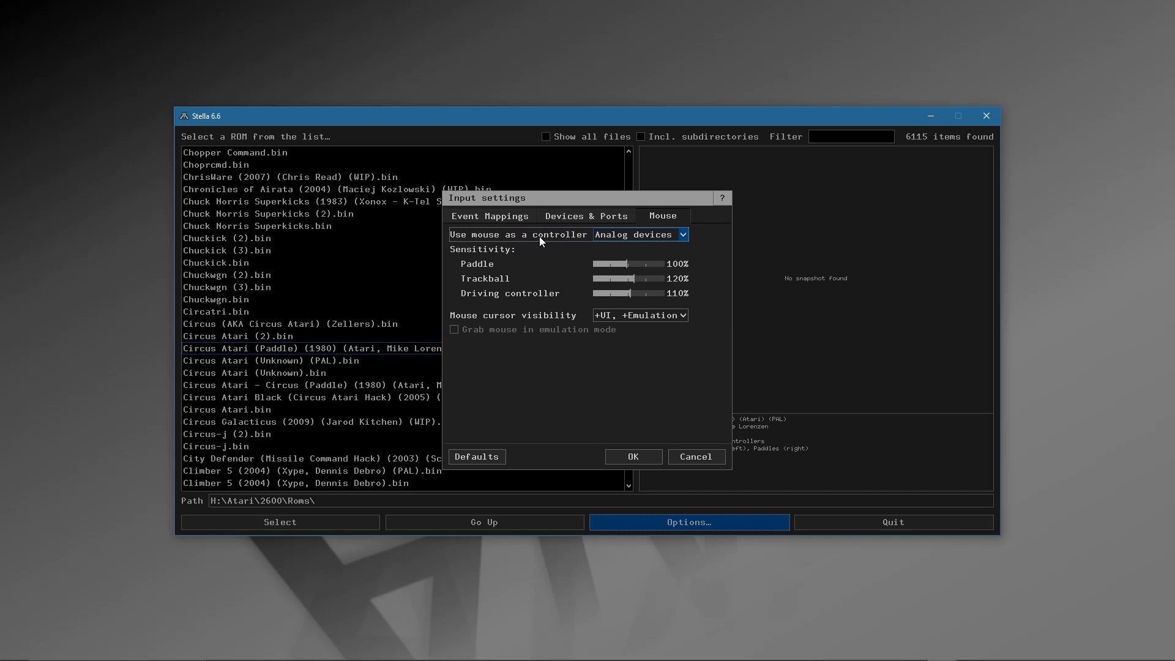
click(638, 234)
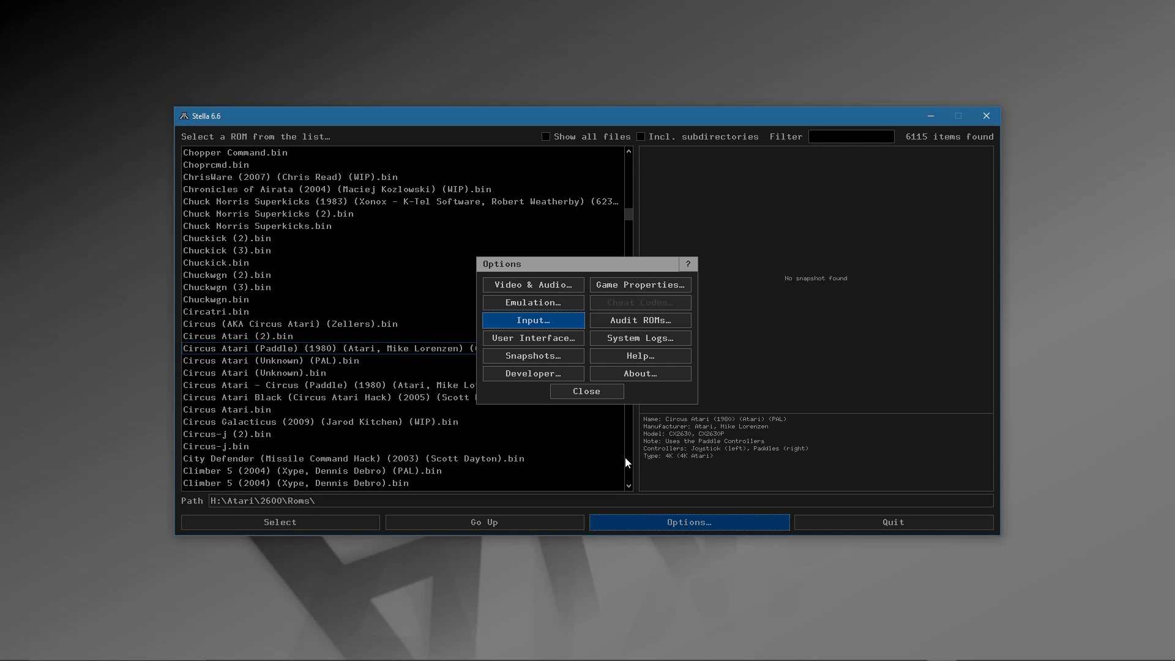
- Close the Options dialog to return to the ROM browser
click(586, 391)
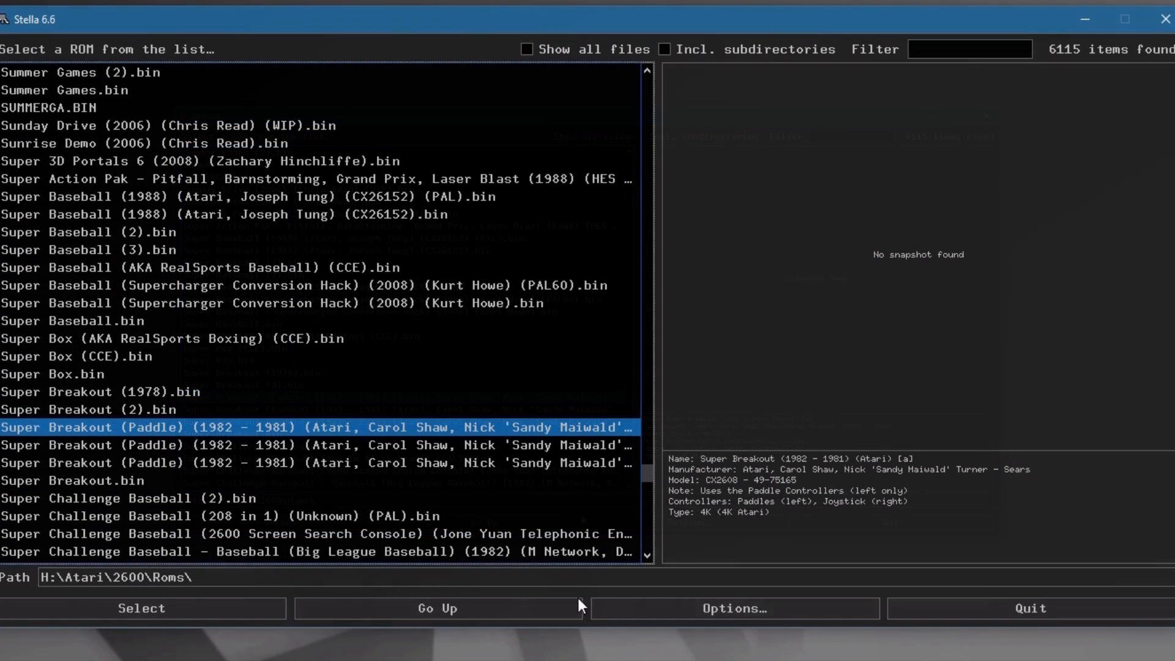
- Open the Mouse tab of Input settings and list the mouse cursor visibility choices
click(734, 608)
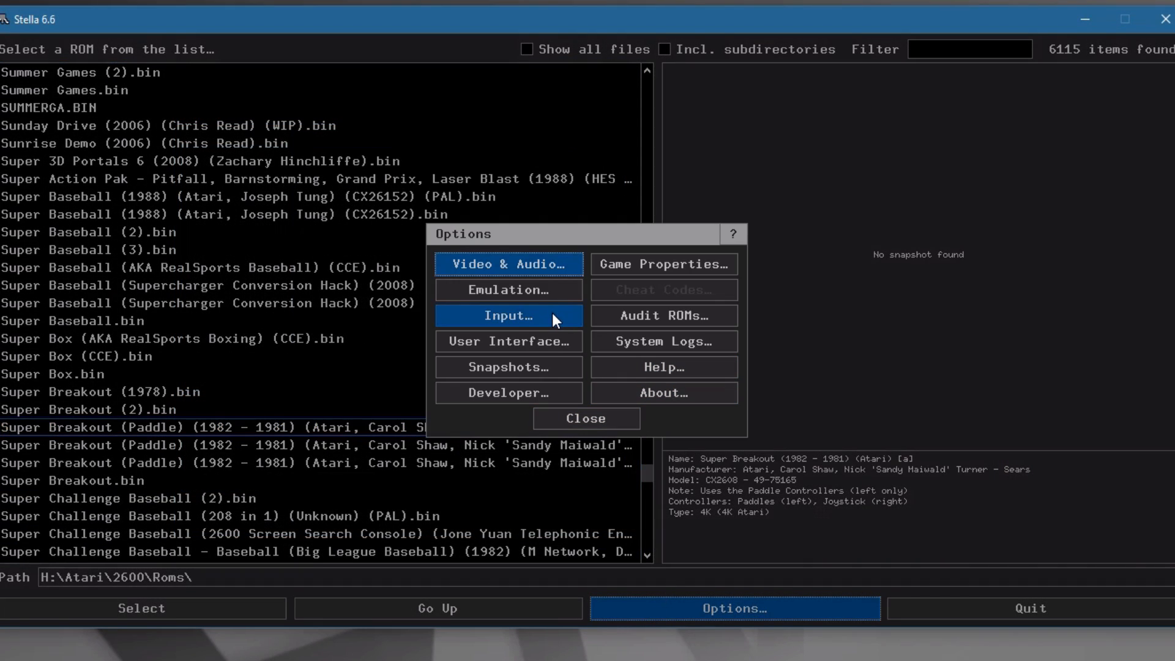
click(508, 314)
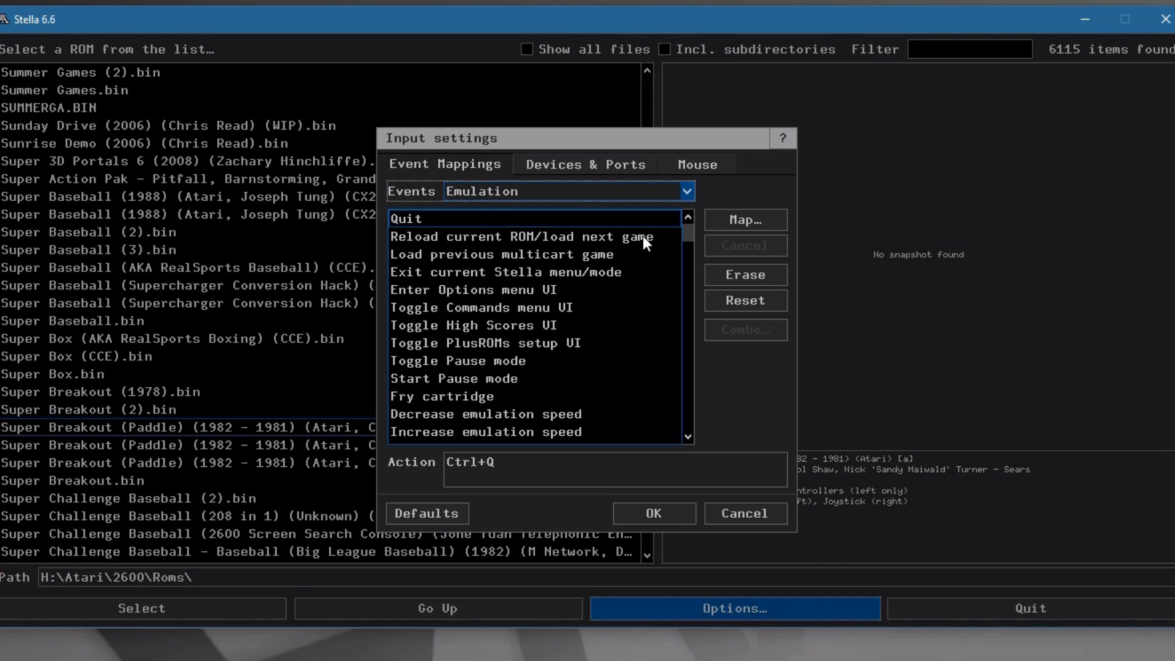
click(696, 164)
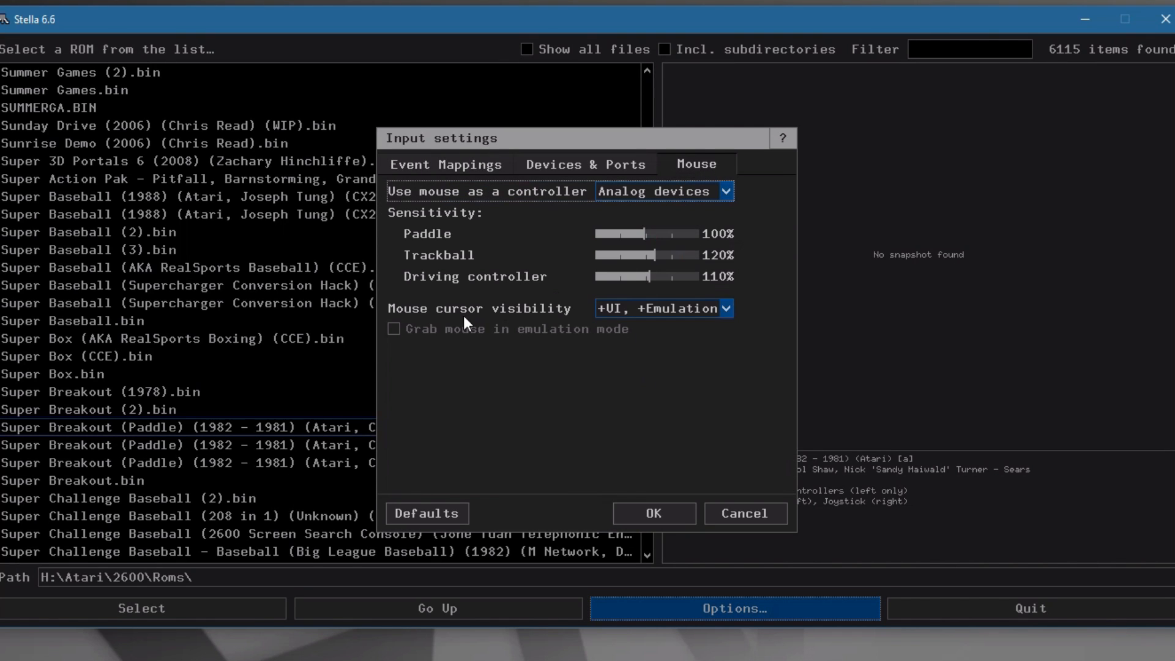
click(722, 308)
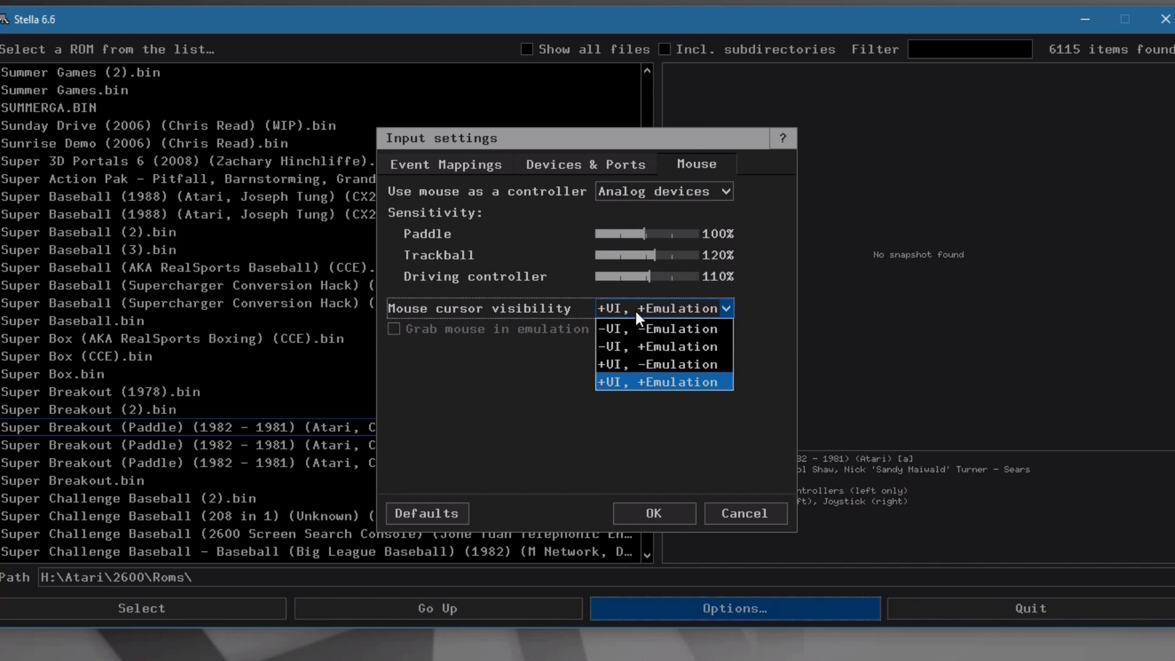
mouse_move(615, 364)
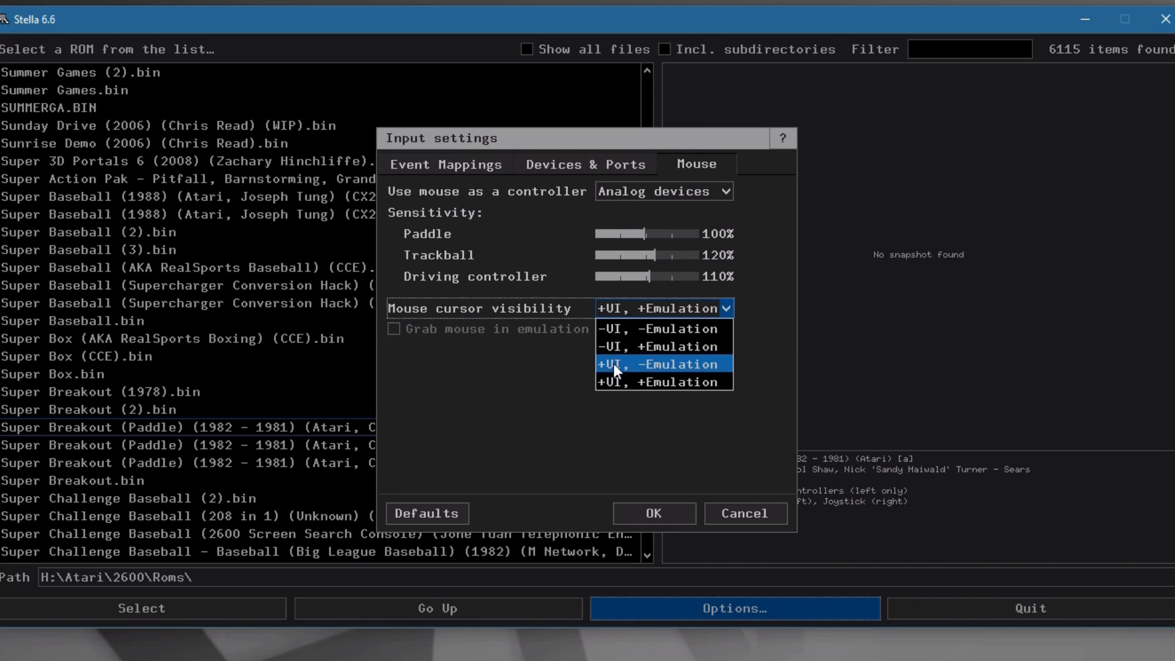
mouse_move(626, 347)
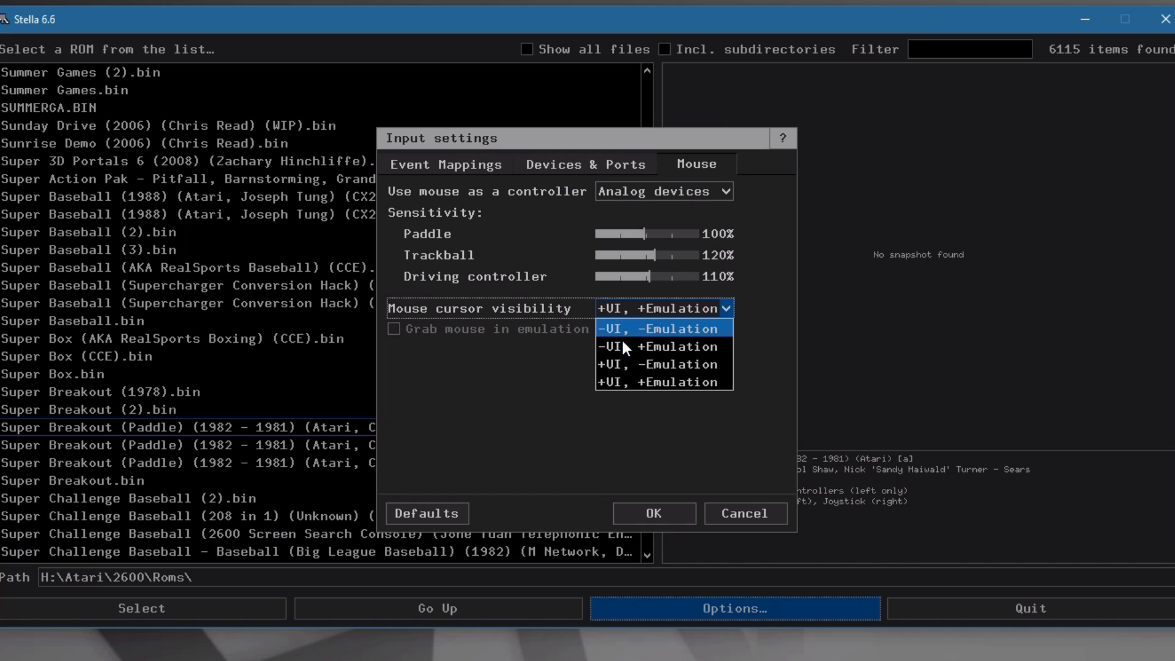
mouse_move(654, 331)
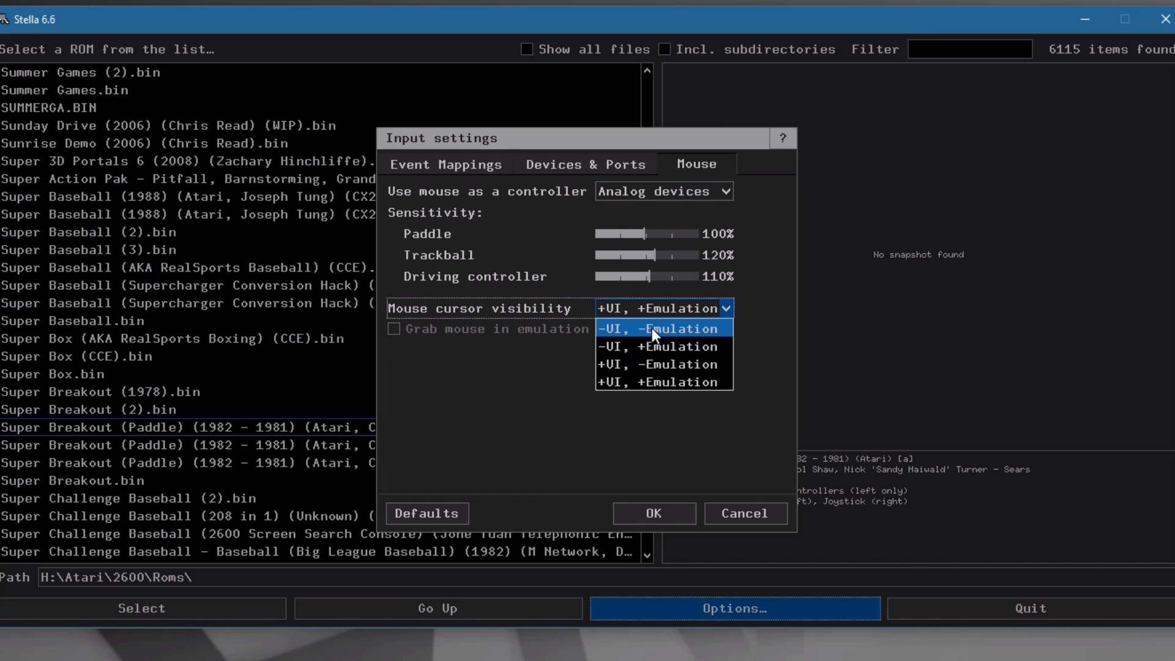
mouse_move(662, 347)
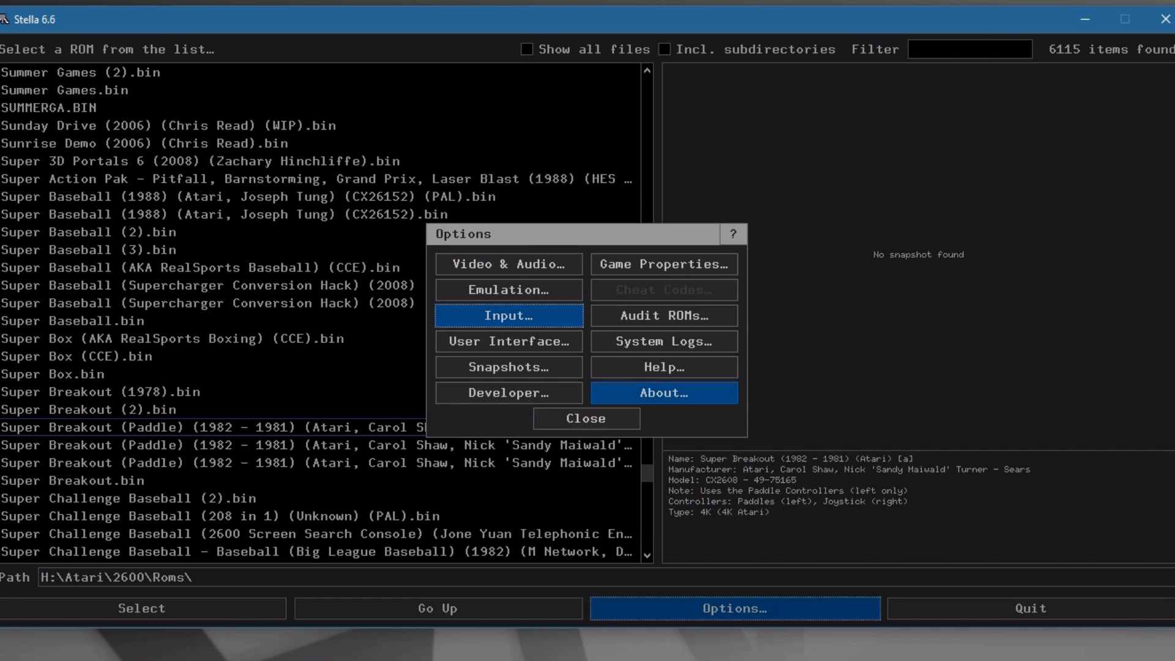
- Close Options, then reopen Input settings to confirm cursor visibility is -UI, -Emulation
click(585, 418)
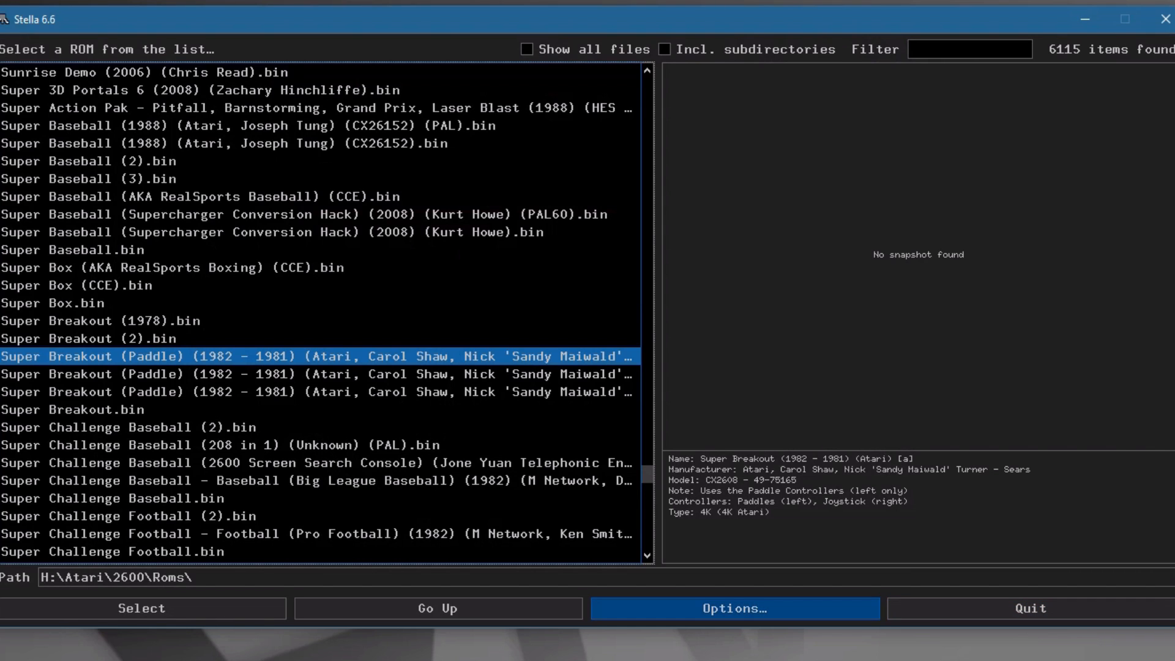
click(735, 607)
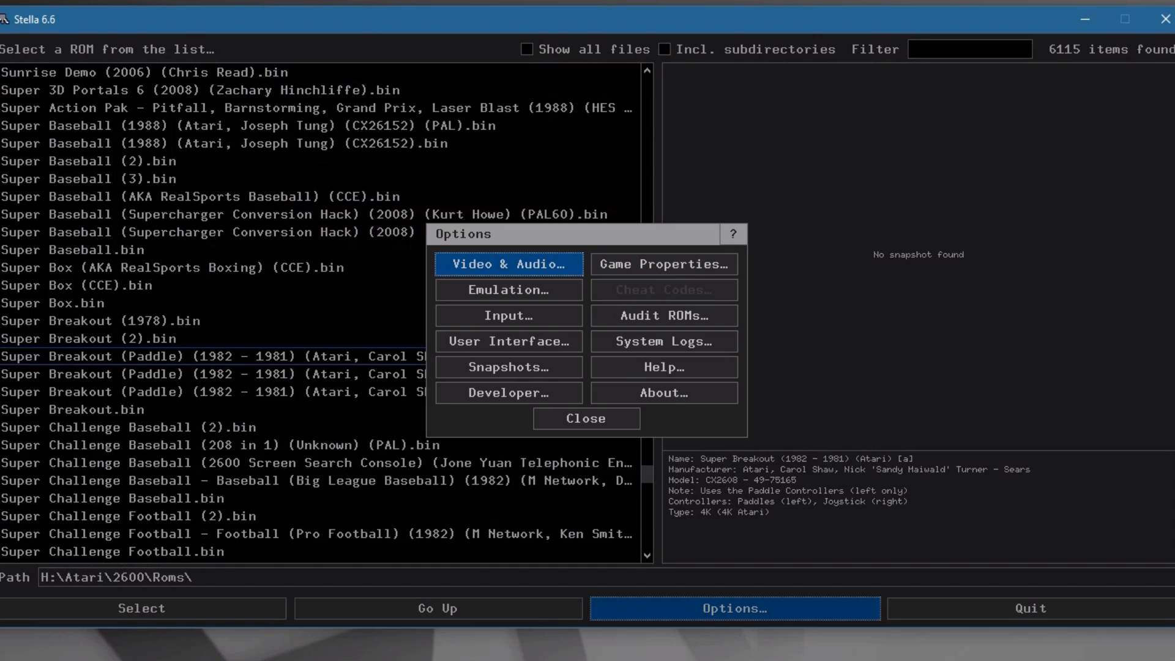
click(508, 314)
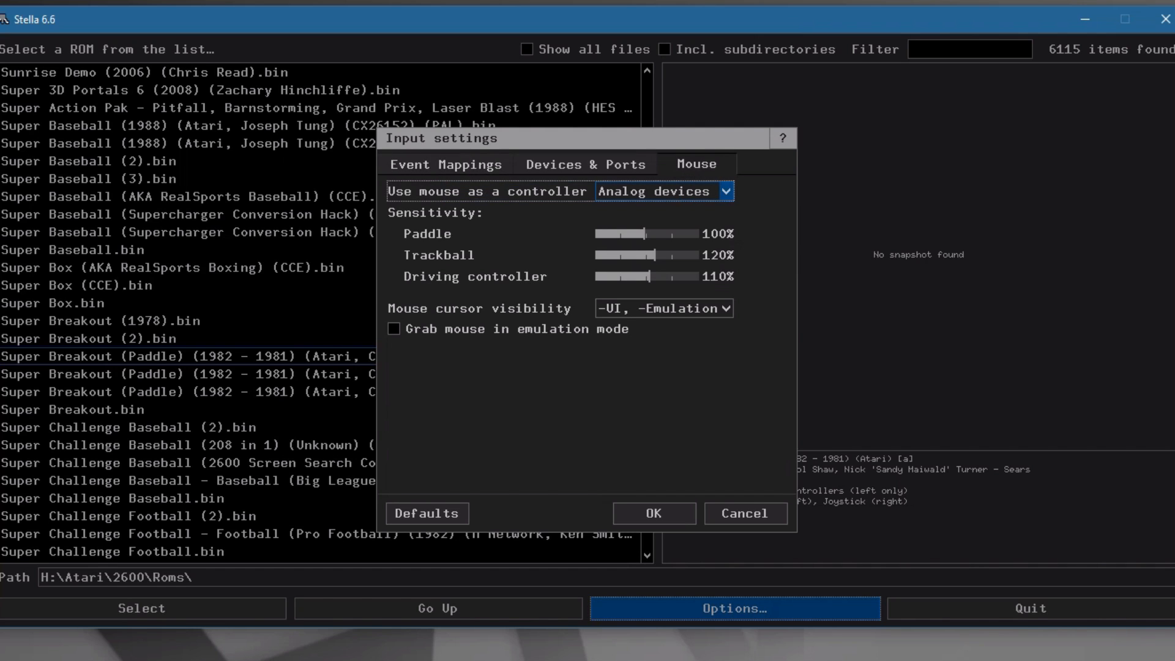
click(662, 308)
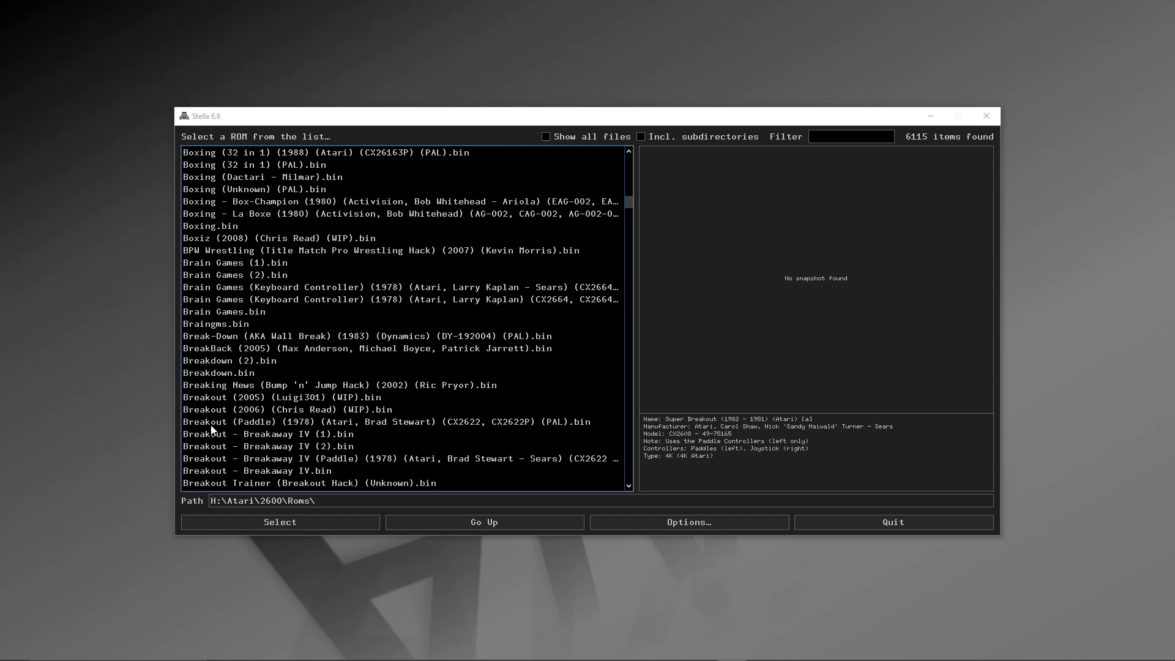
- Launch Breakout (1978) (Atari) (PAL) and start a round
click(375, 421)
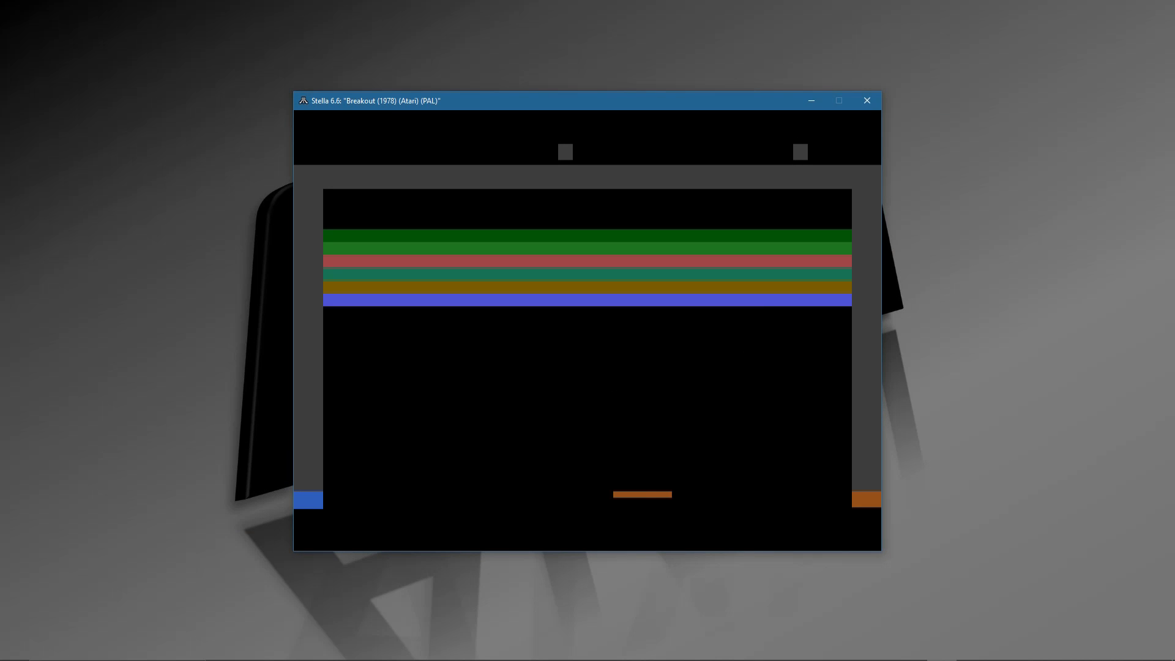
key(Left)
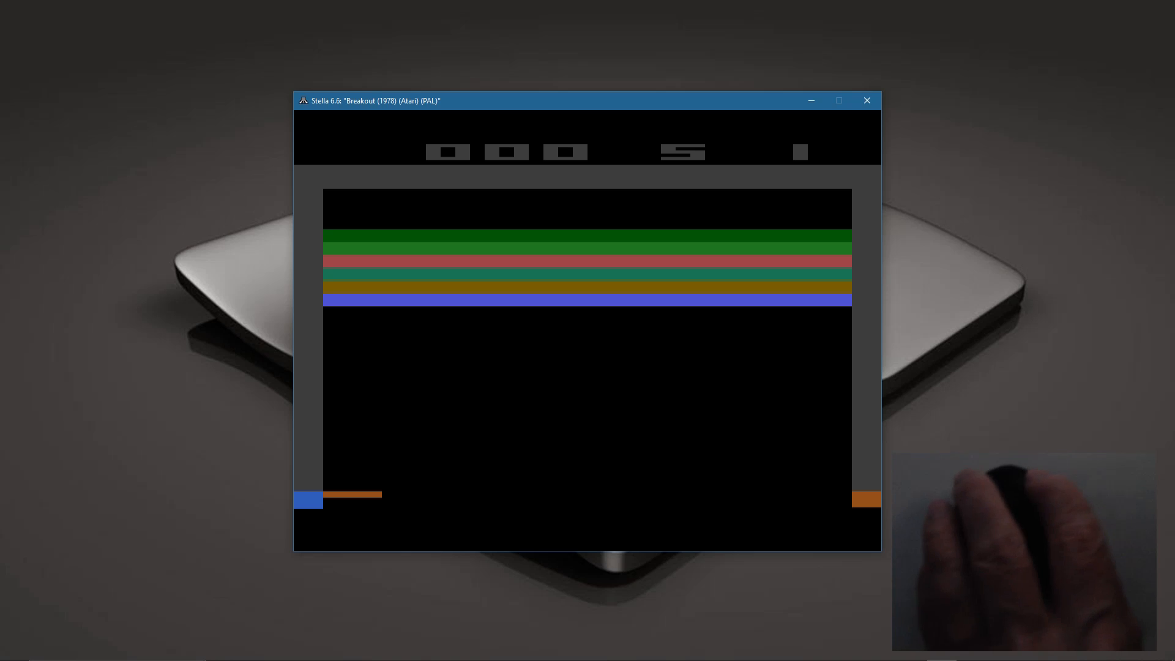
mouse_move(596, 494)
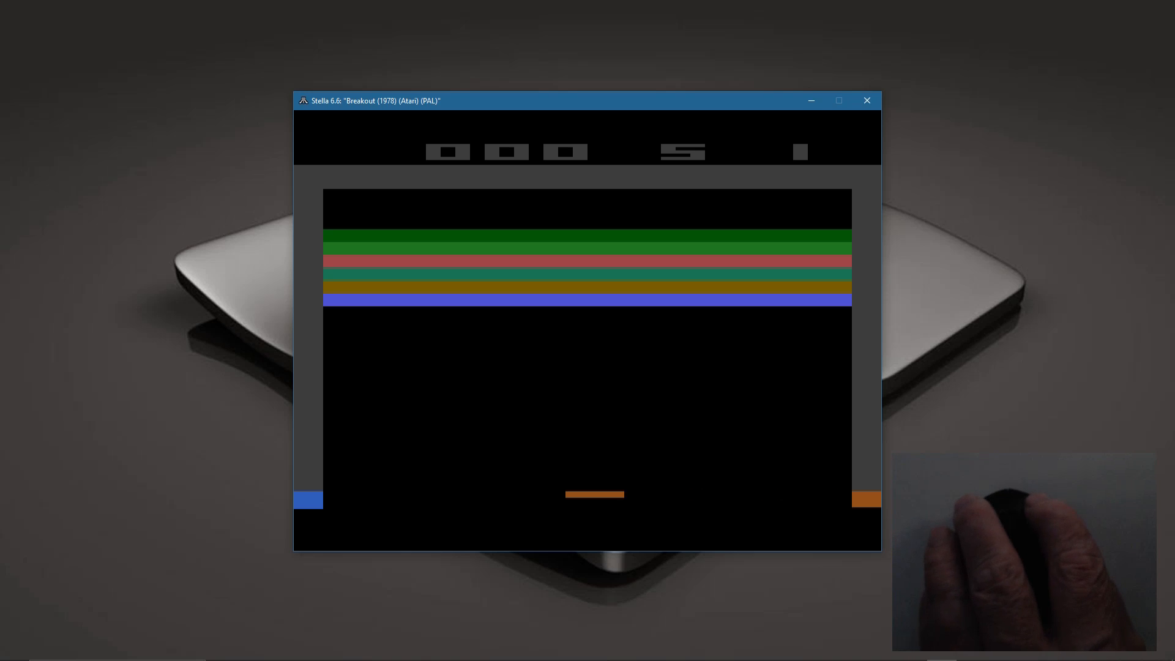